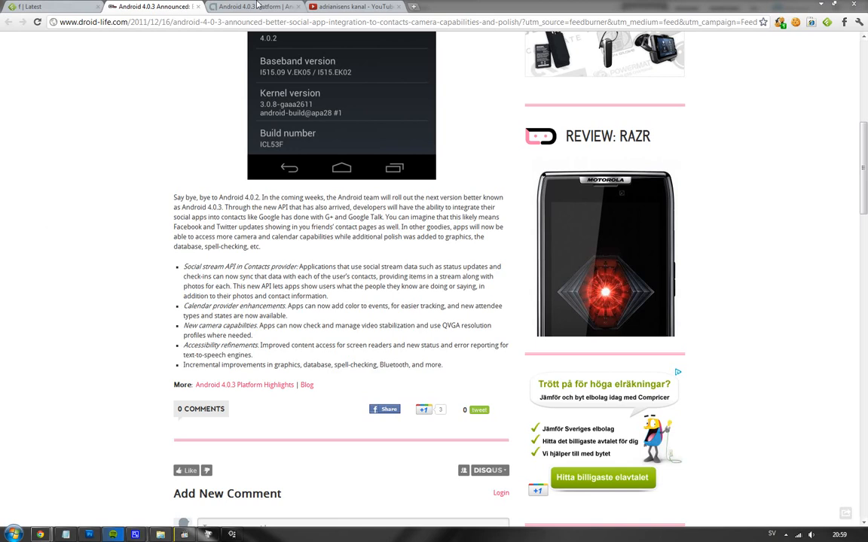
Switch to the 'Android 4.0.3 Platform | Android Developers' tab
left_click(252, 7)
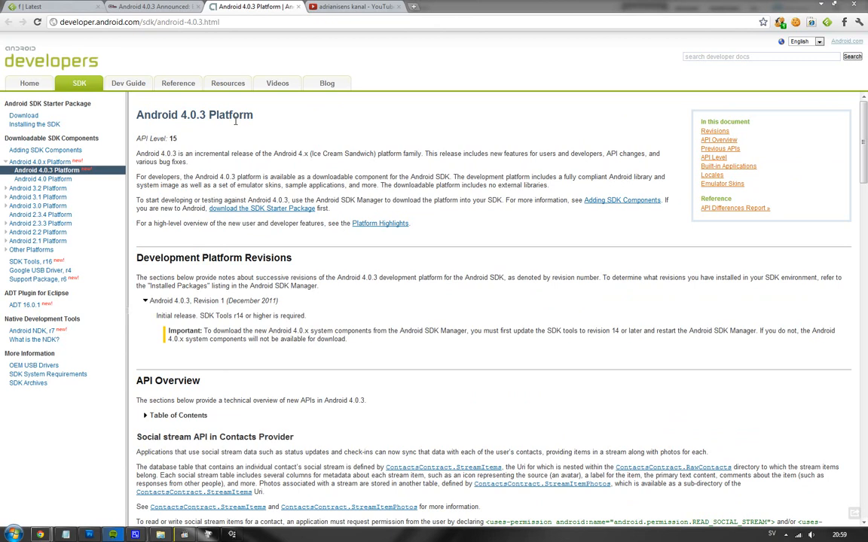
Return to the 'Android 4.0.3 Announced' Droid Life tab and scroll to the feature list
left_click(151, 7)
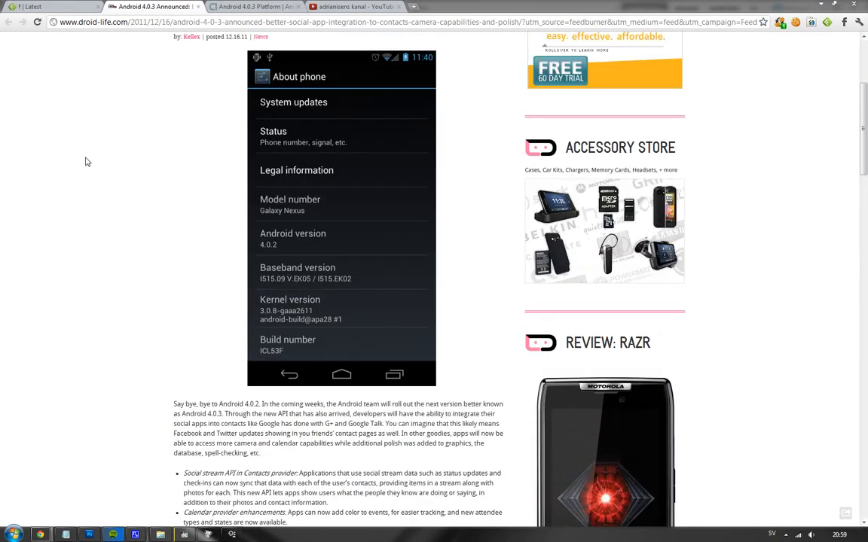
mouse_move(88, 171)
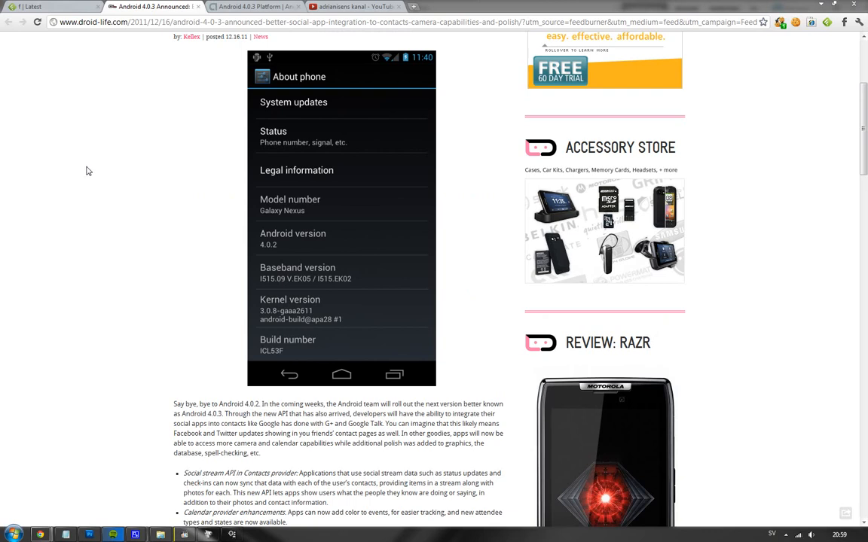
scroll("down", 3)
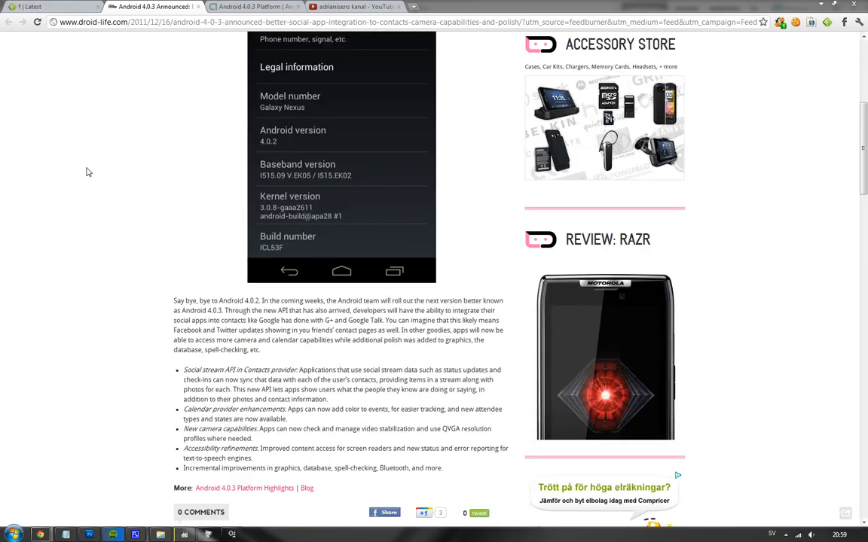